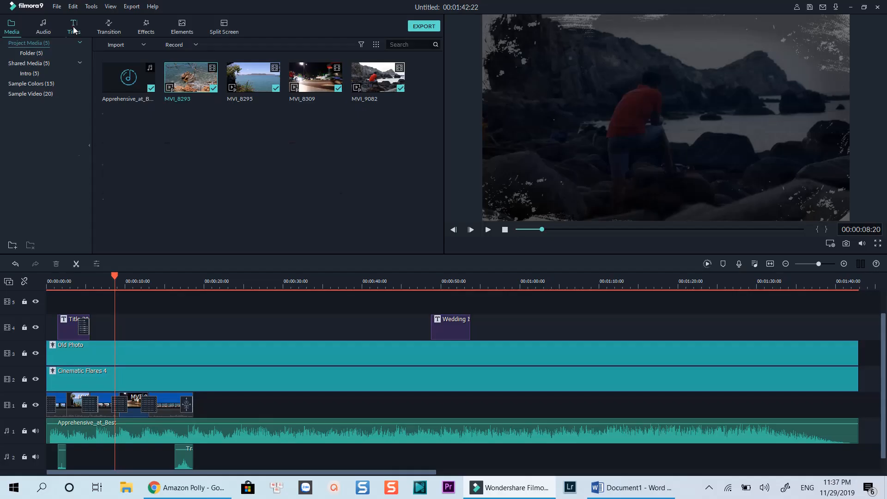
- Show the Titles library's End Credits category with its fourteen credit templates
click(73, 25)
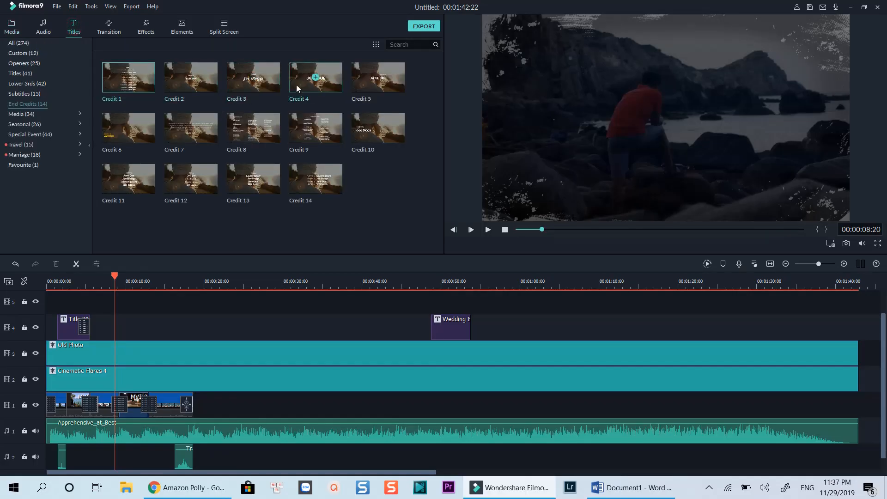
mouse_move(315, 179)
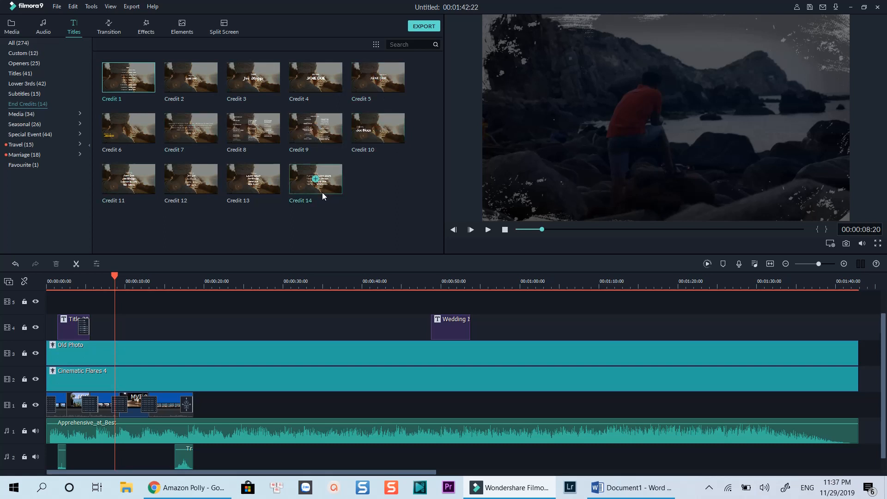
- Place the Credit 1 template on track 4 after the opening title and play the rolling credits
drag(315, 179, 187, 302)
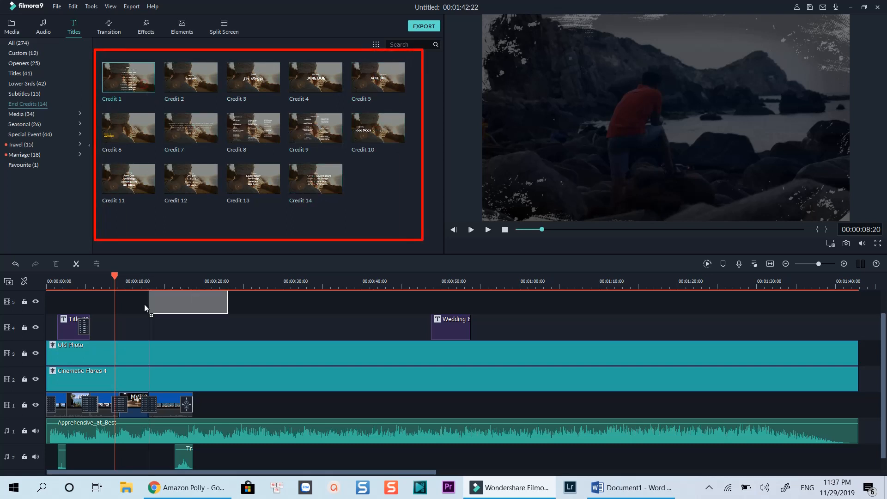
drag(128, 77, 159, 327)
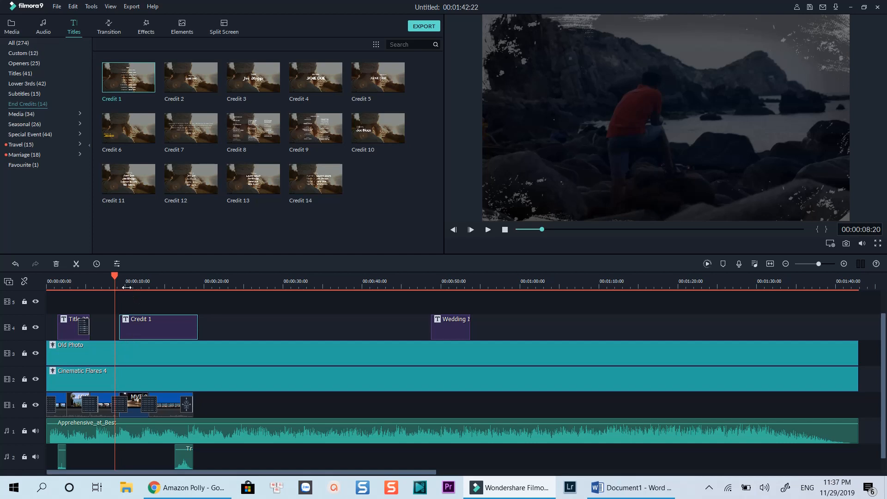
click(486, 230)
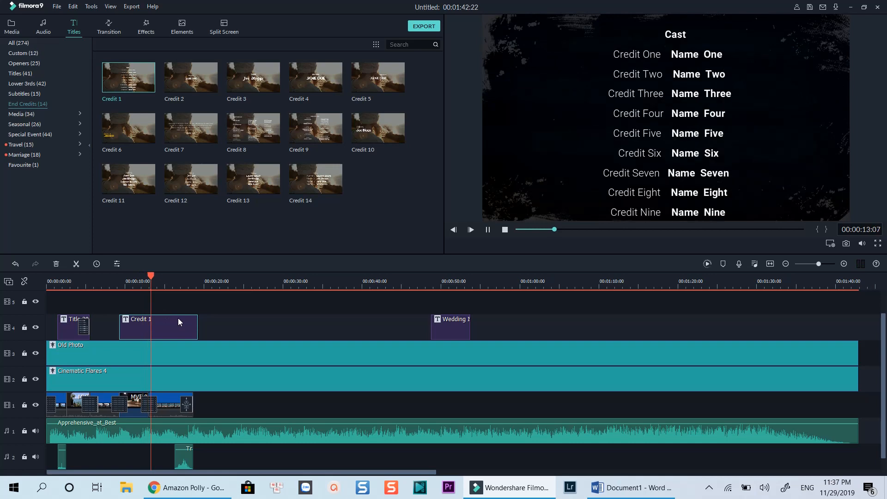
- Open Advanced Text Edit for the Credit 1 clip through its text editing panel
double_click(158, 327)
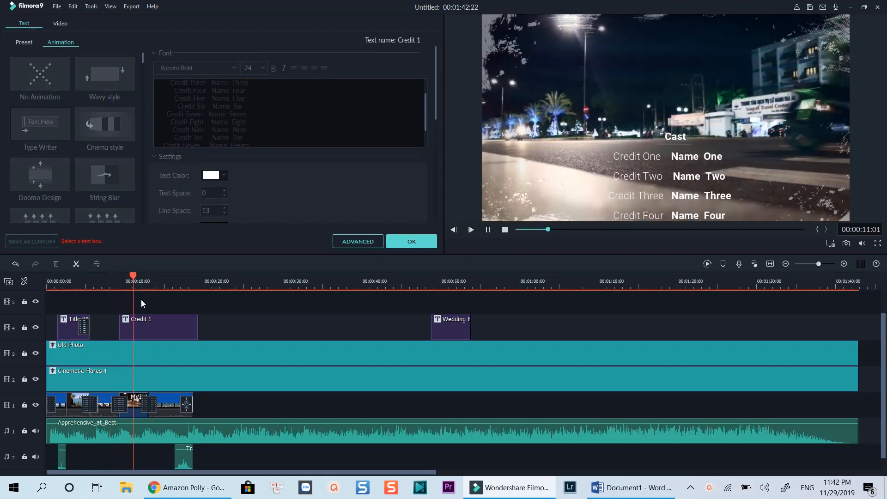
click(358, 241)
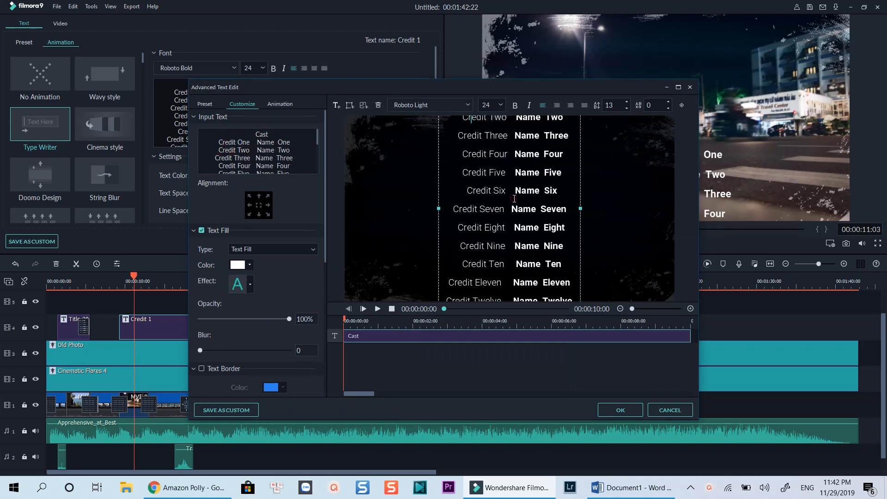
- Replace the 'Credit One' role with 'Video Editor' and select the 'Name One' placeholder
double_click(484, 117)
text(V)
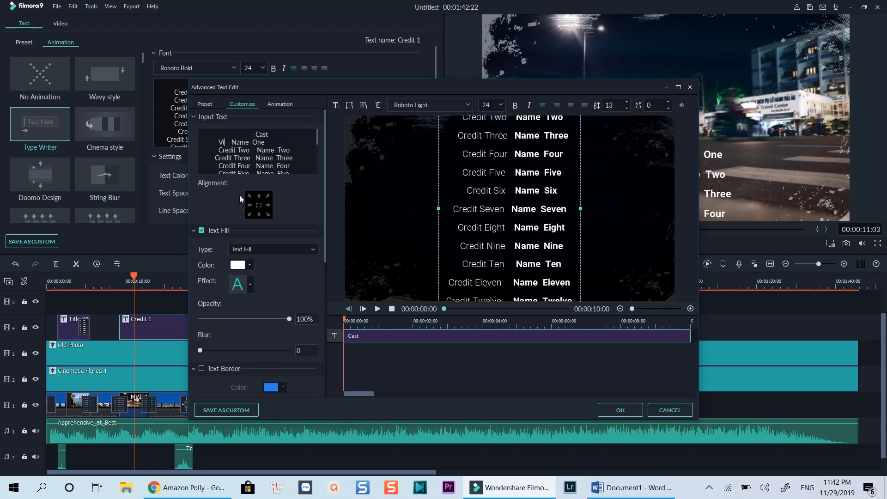
double_click(277, 142)
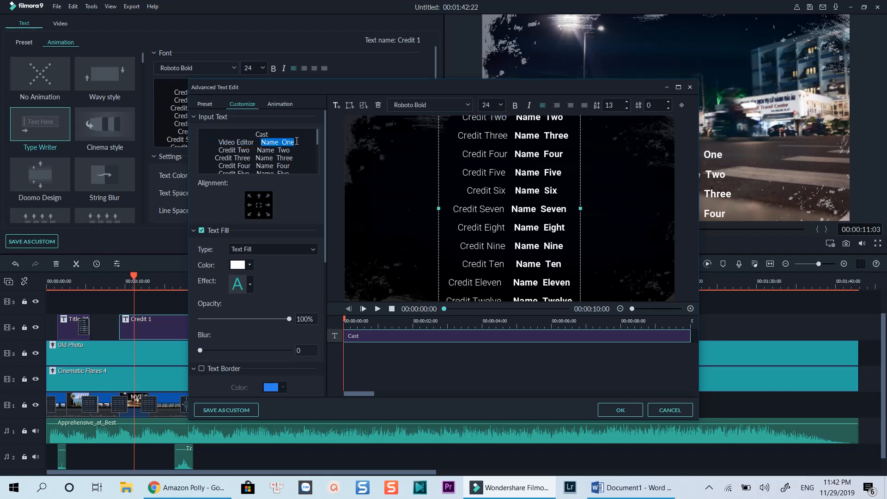